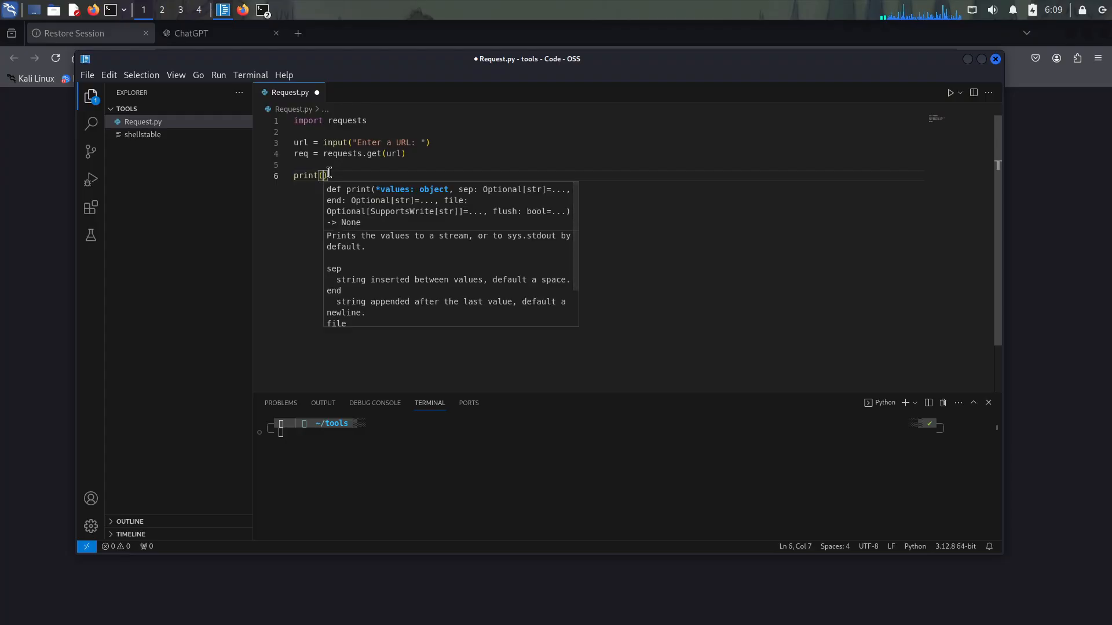
# Step: Complete line 6 as print(req...) via autocomplete to output the fetched response
pyautogui.write('re')
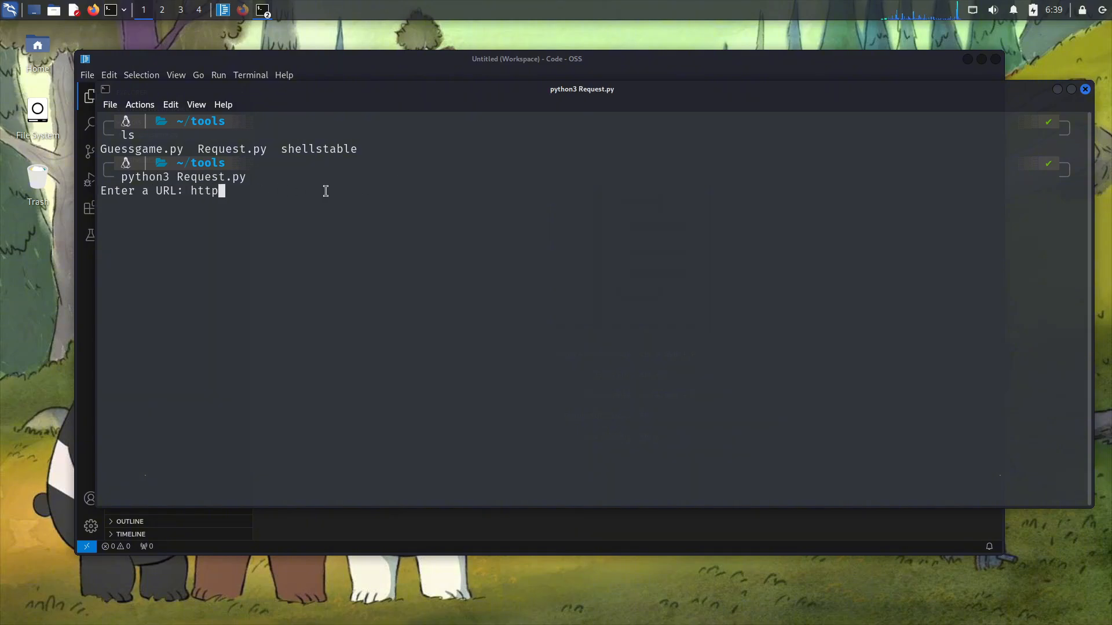
pyautogui.write('s://pwnstor')
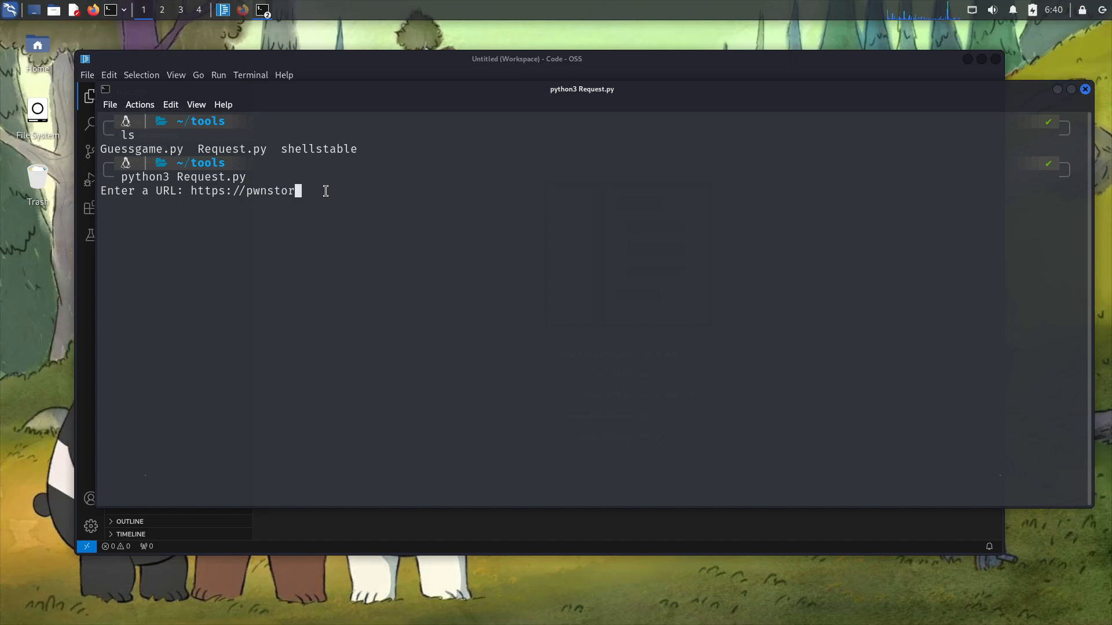
pyautogui.press('Return')
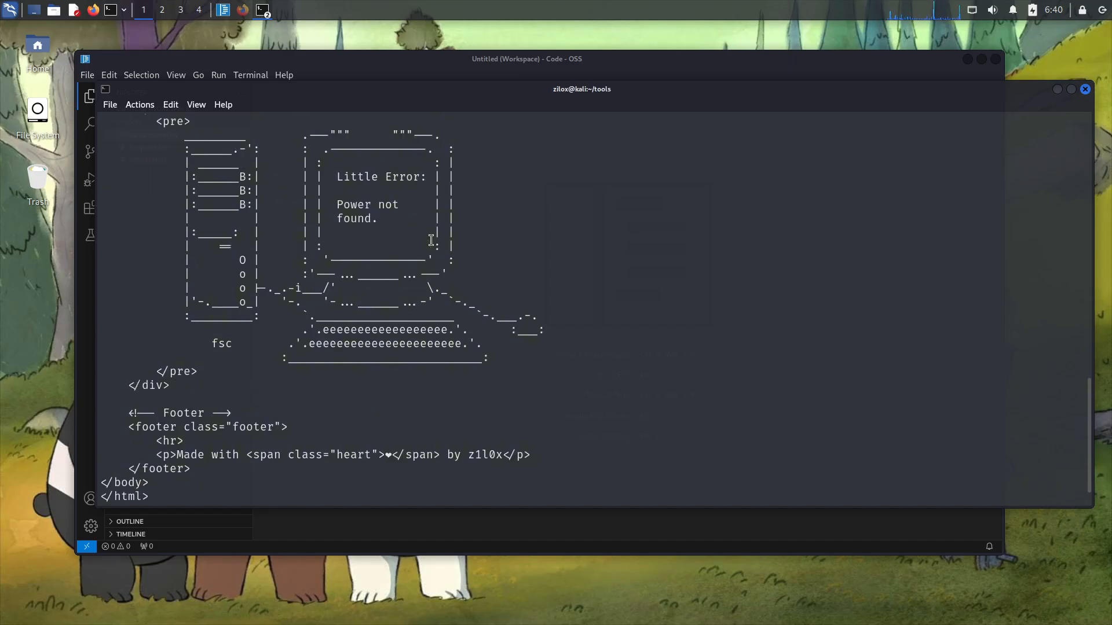
pyautogui.scroll(3)
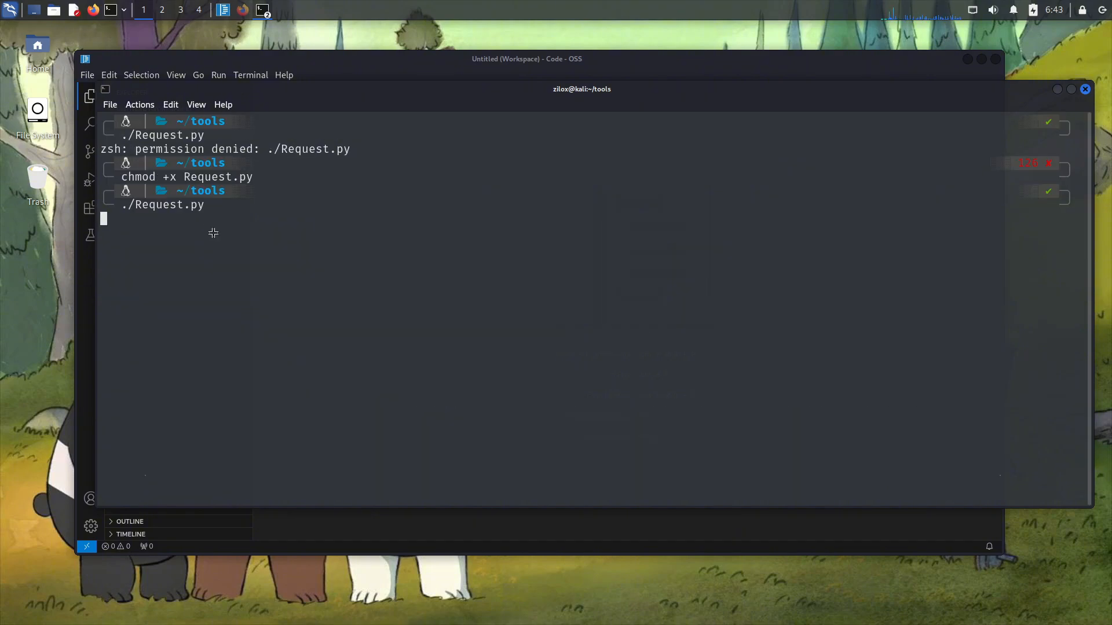
pyautogui.moveTo(275, 416)
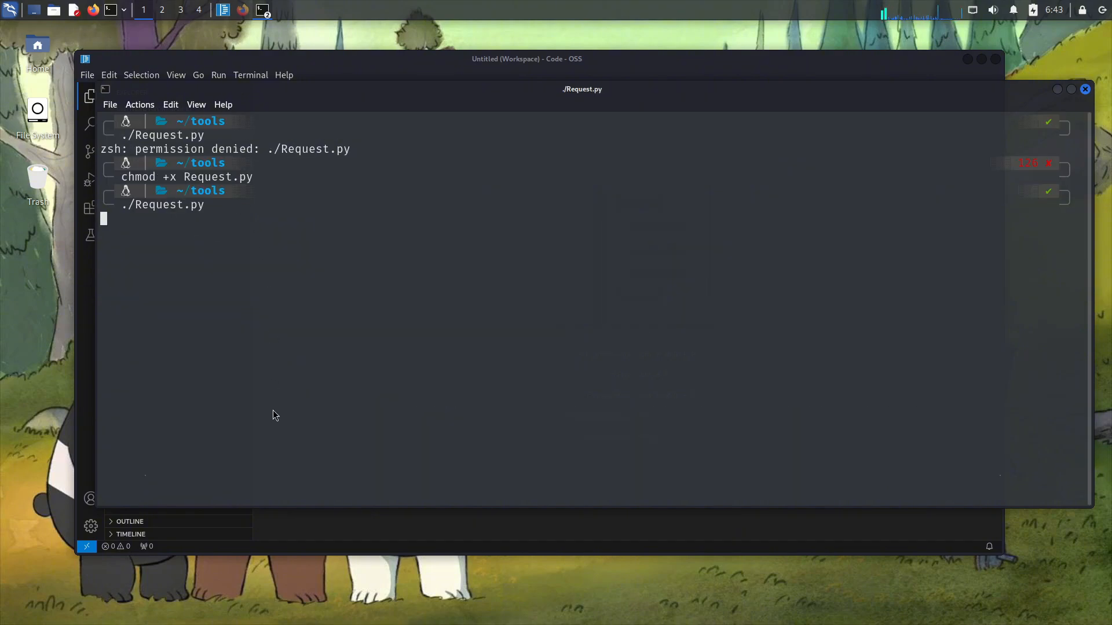
pyautogui.press('Return')
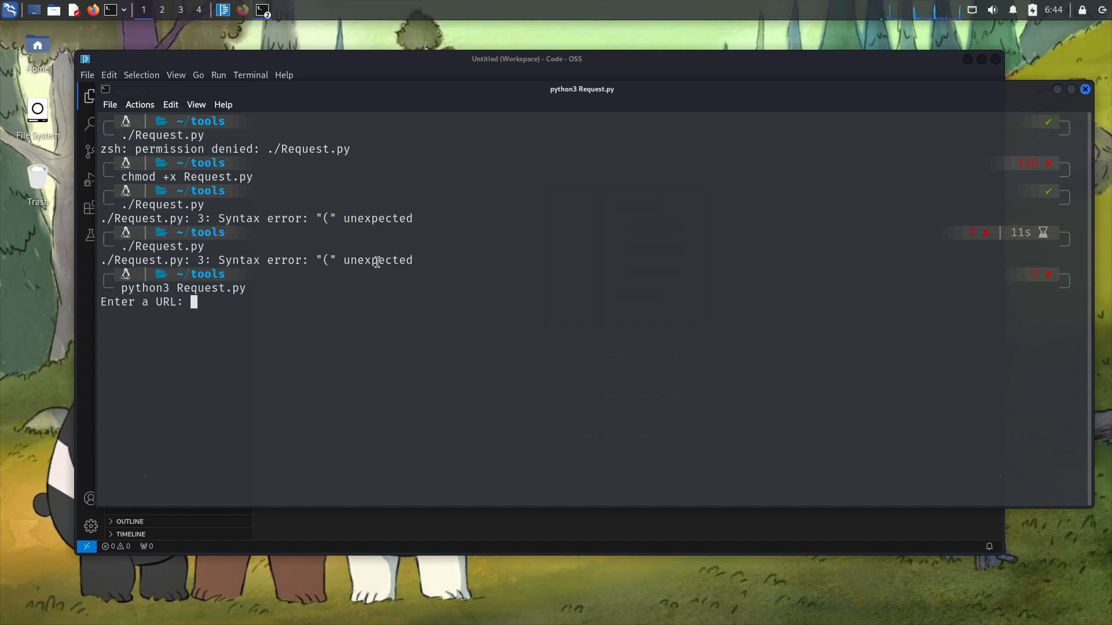
pyautogui.write('https')
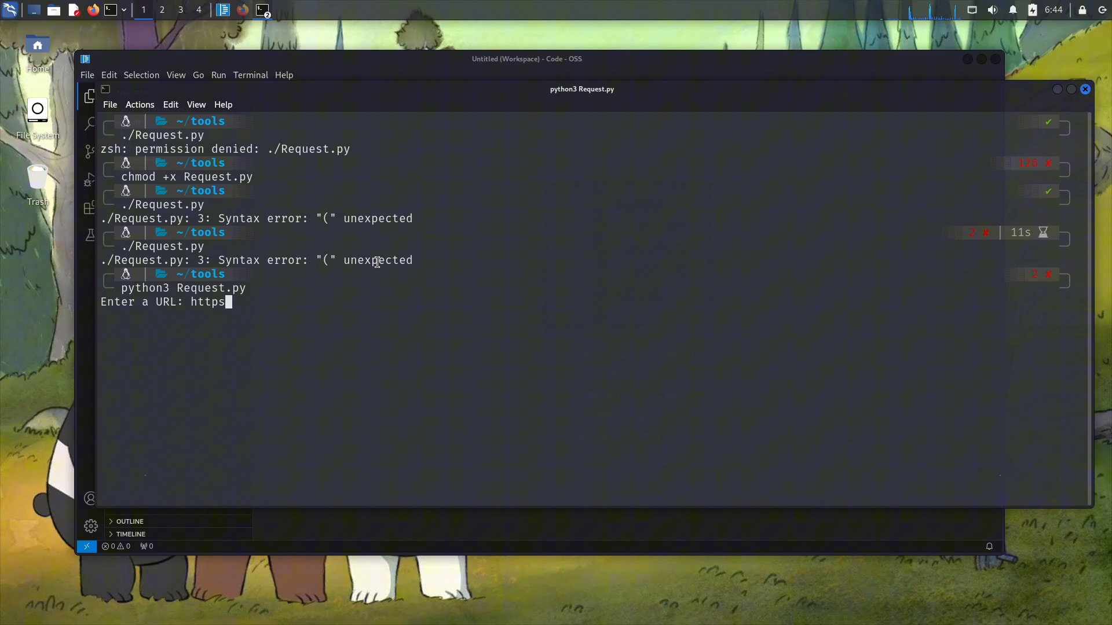
pyautogui.write('://blogs.')
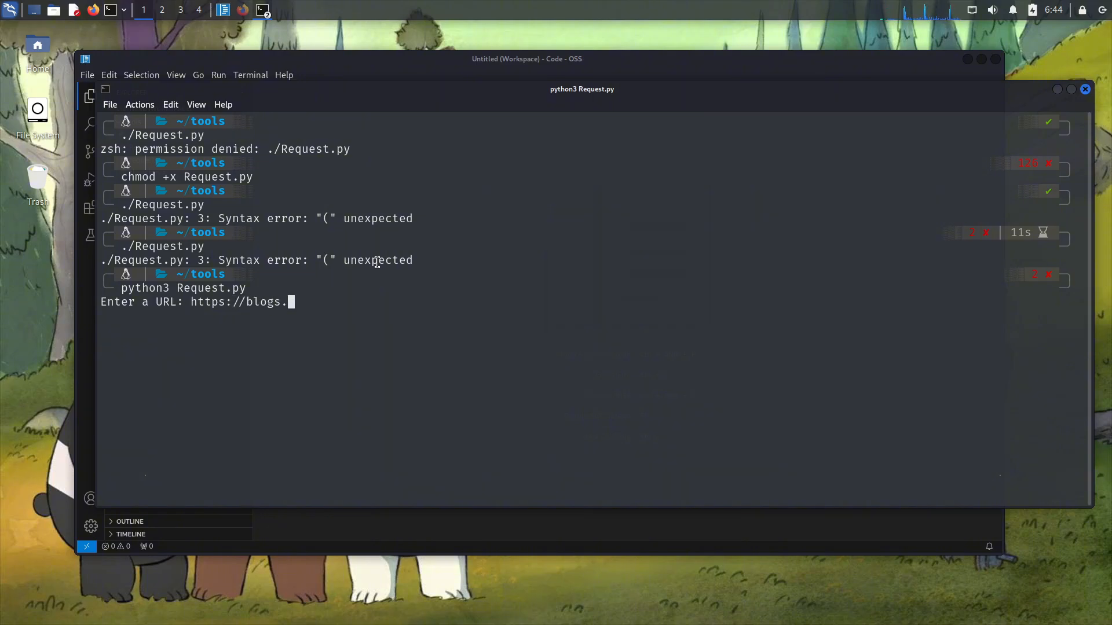
pyautogui.write('pwnstori')
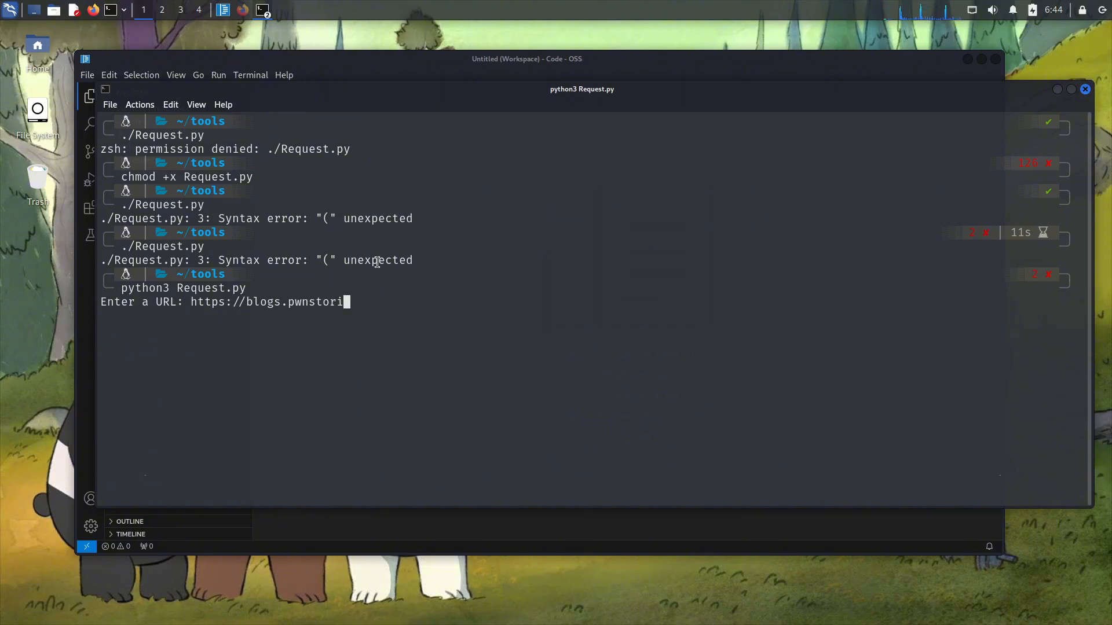
pyautogui.press('Return')
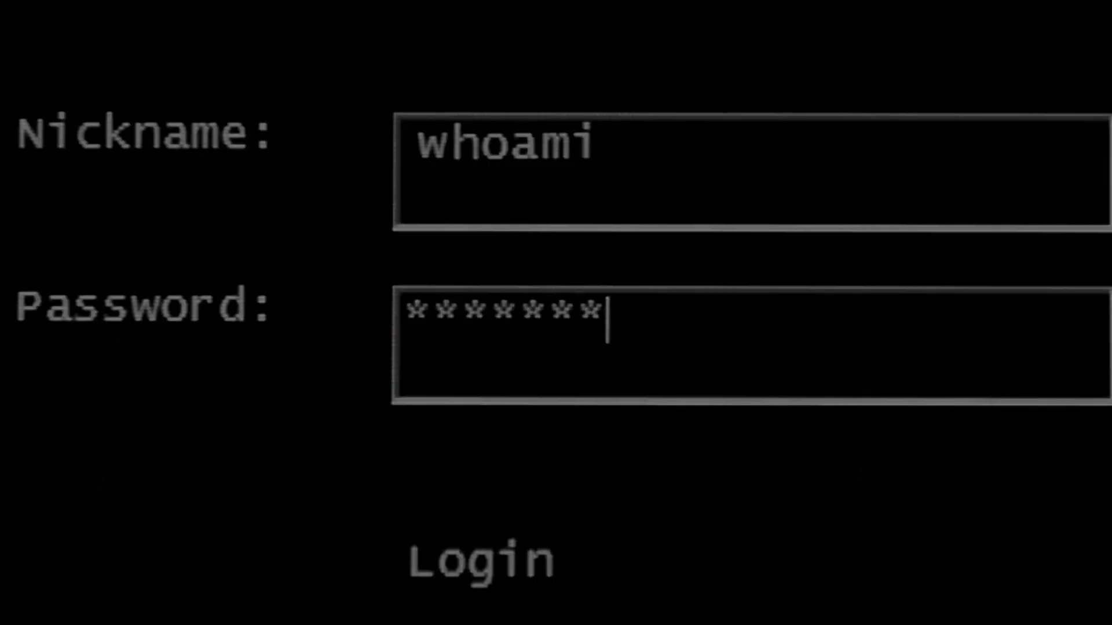
pyautogui.click(481, 559)
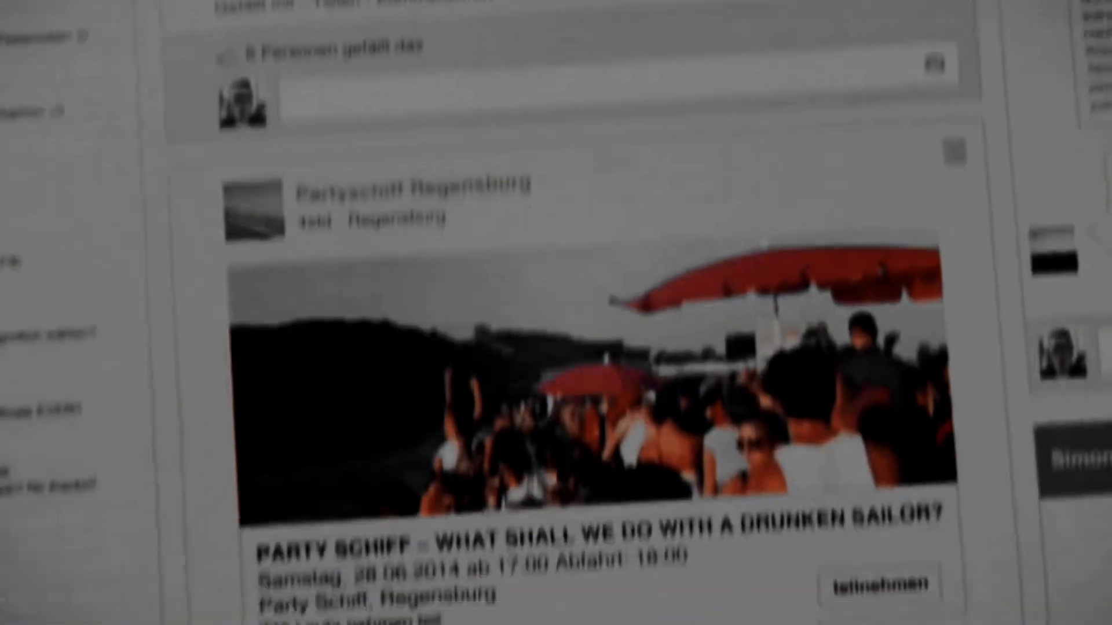